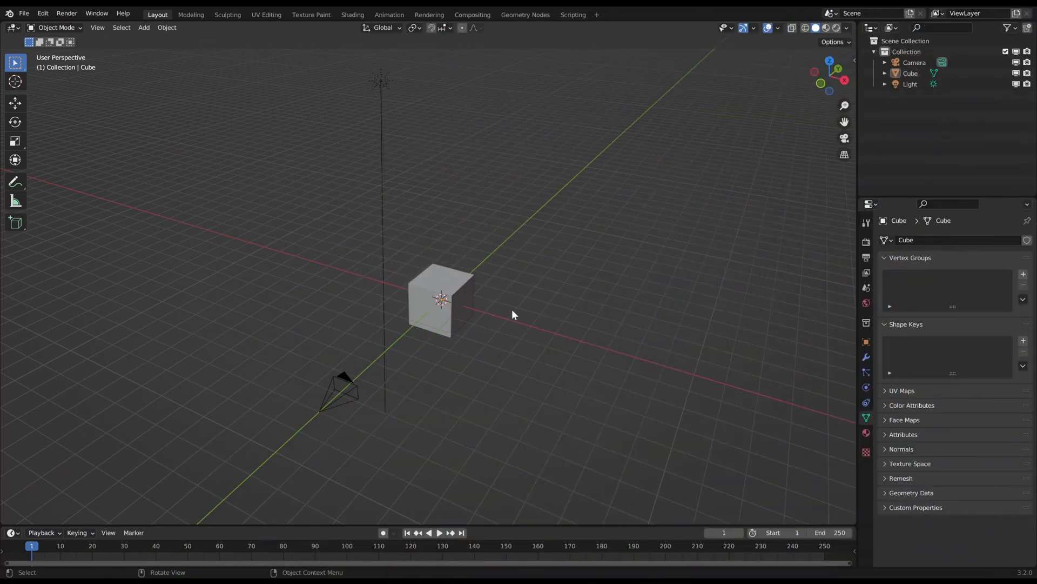
Step: Clear the cube's mesh in Edit Mode and turn the new area into a node editor
key(Tab)
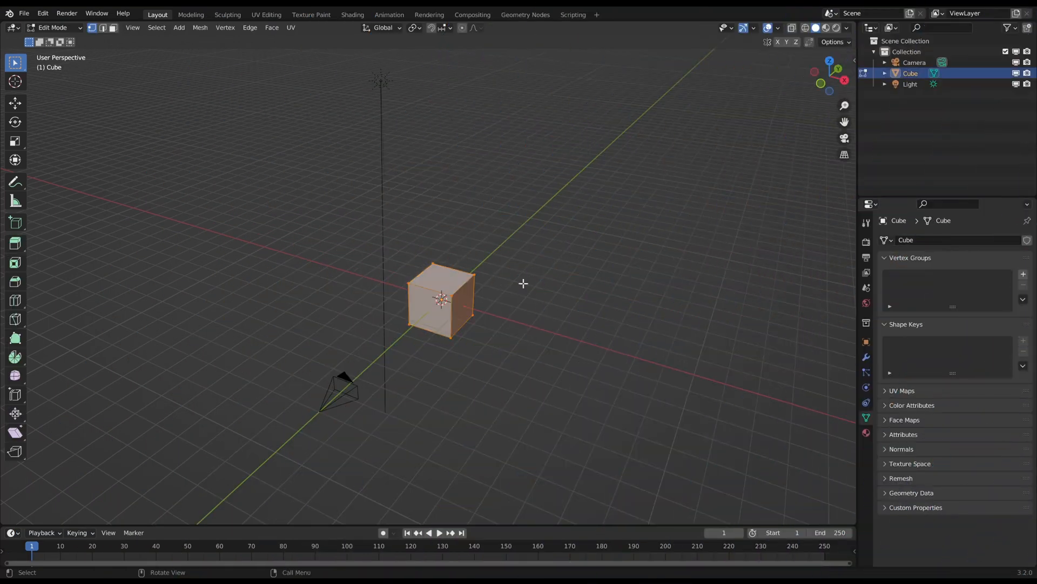
key(Tab)
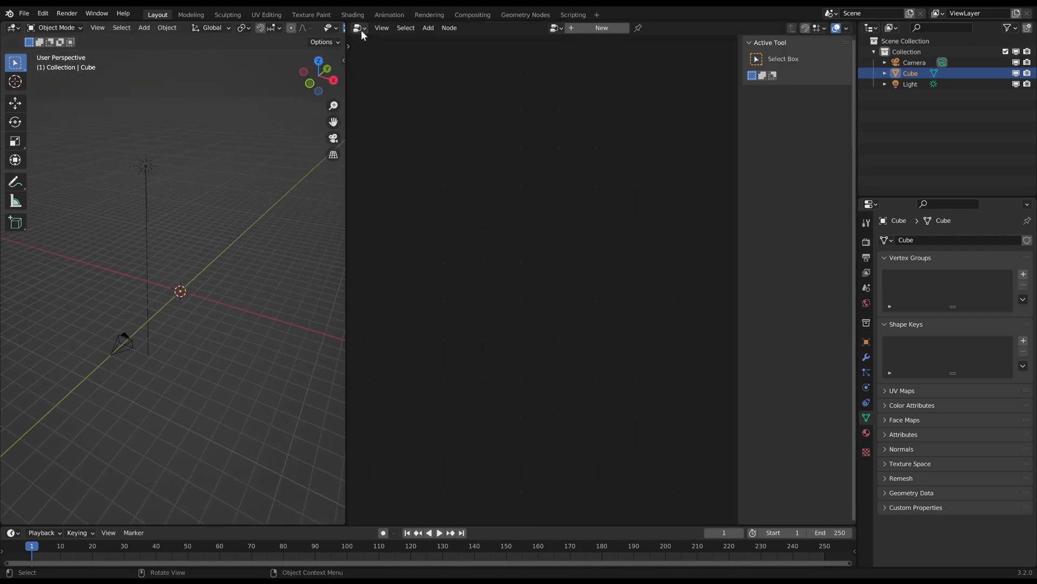
click(600, 28)
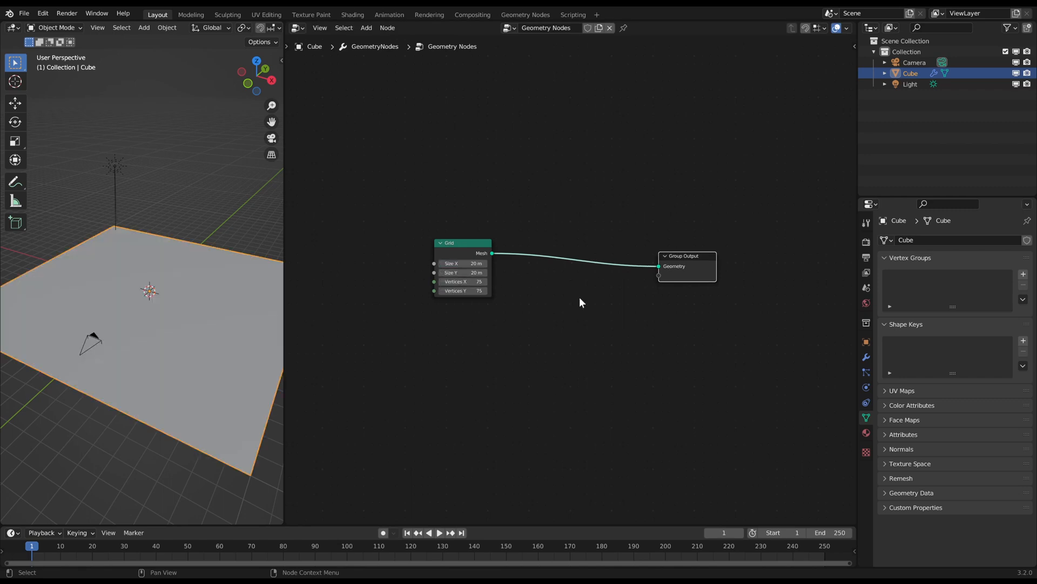
mouse_move(517, 325)
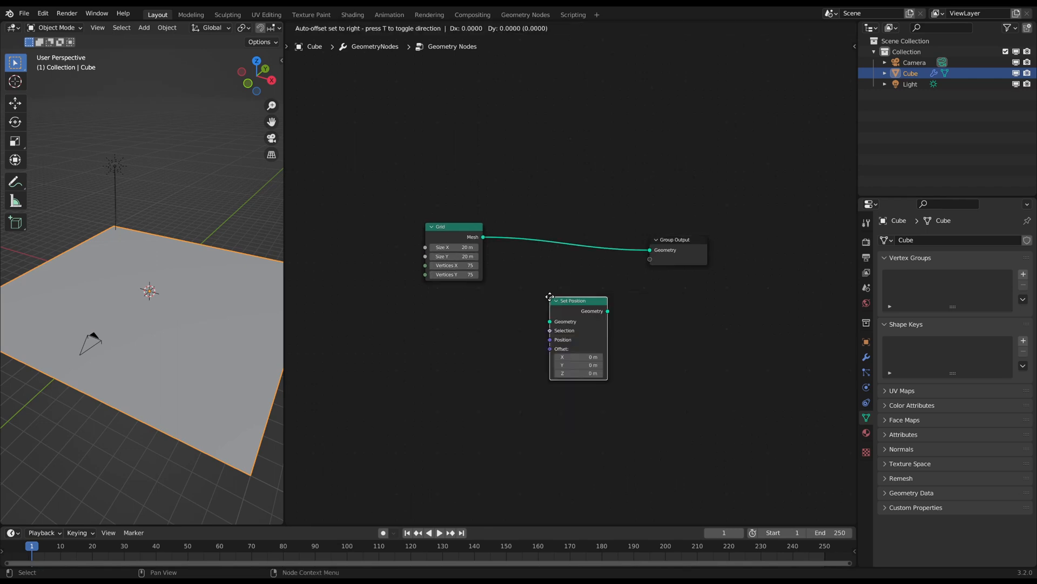
Step: Add a Combine XYZ node to feed the noise into the Z offset
key(shift+a)
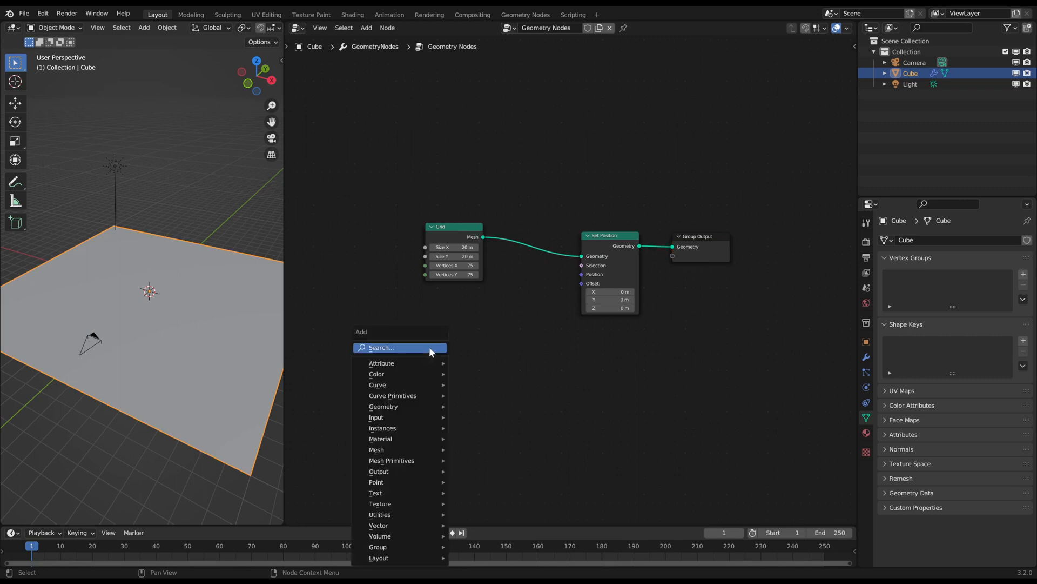
click(379, 504)
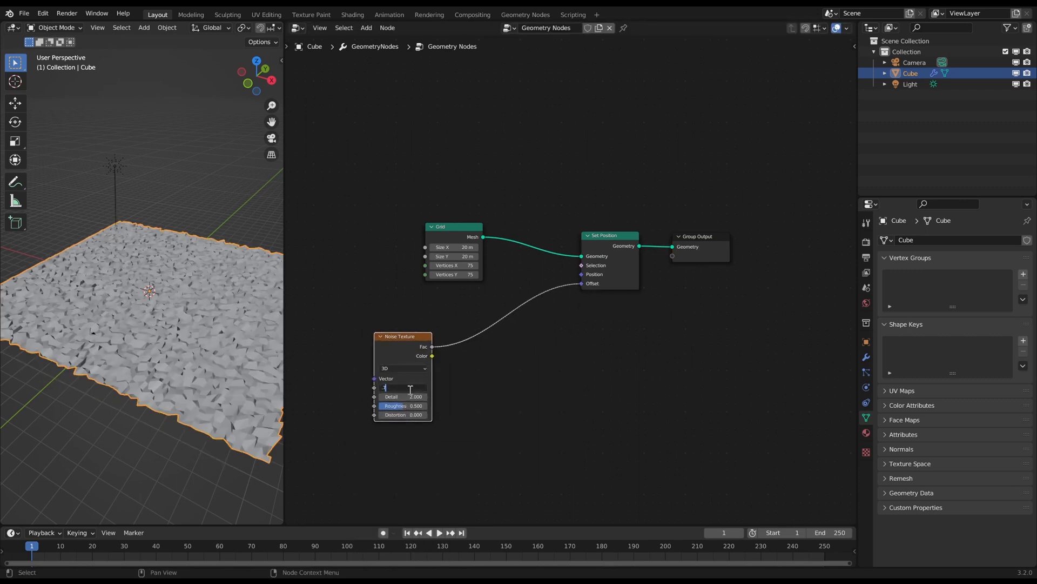
text(combine)
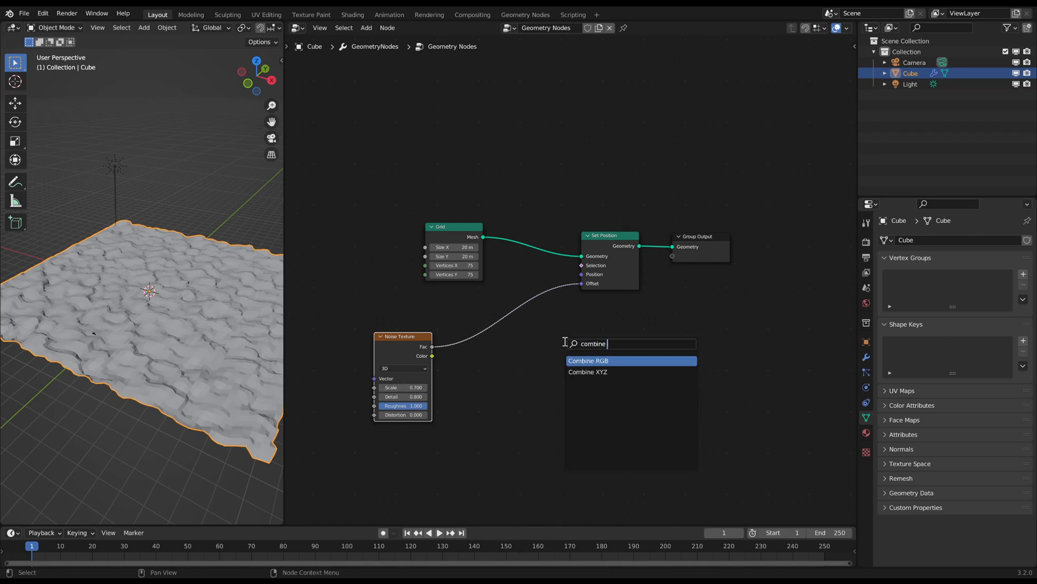
click(587, 372)
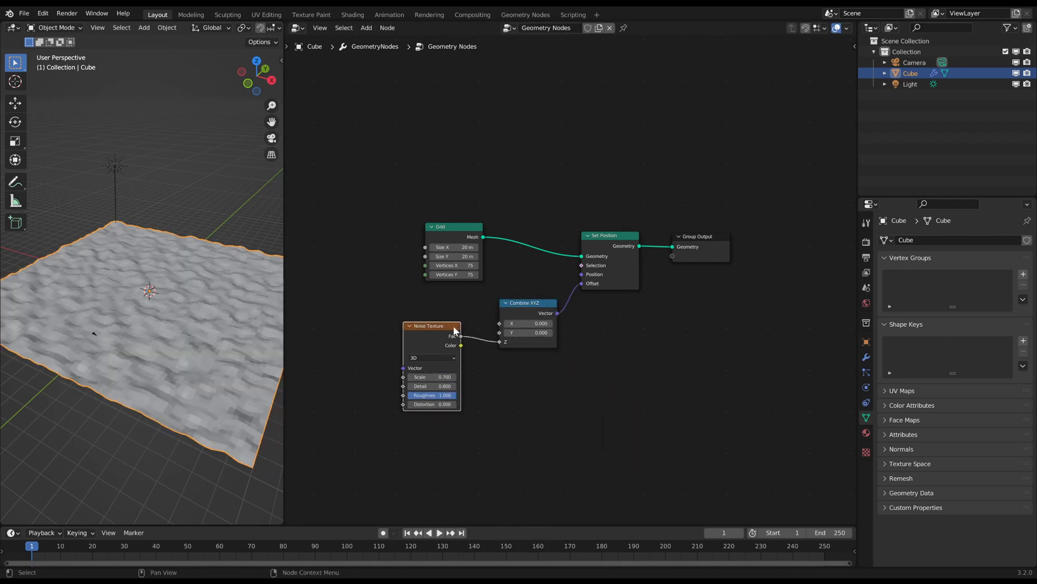
Step: Add a vector node and drive its offset value with #frame
text(vecto)
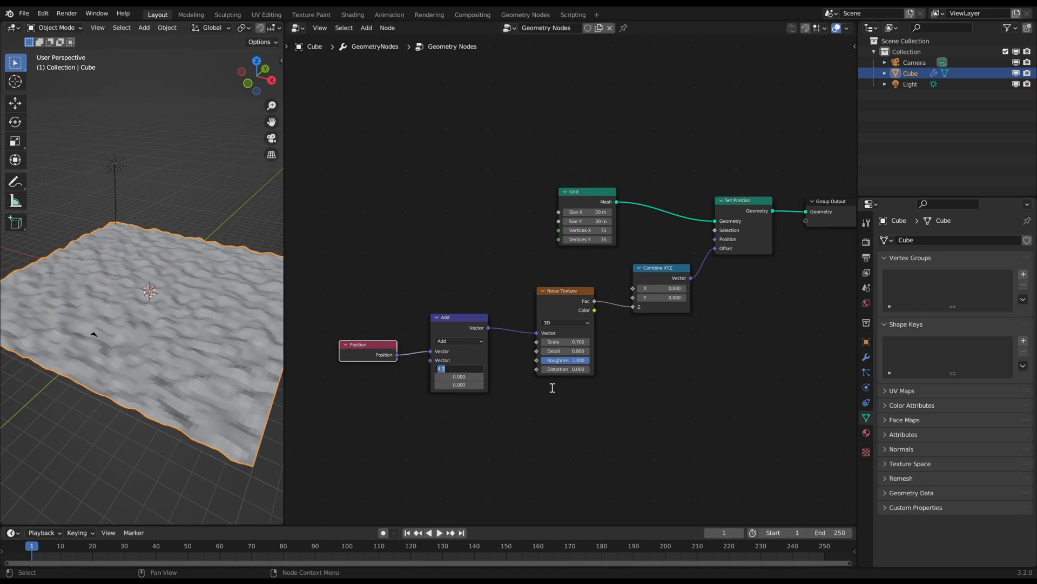
text(#frame)
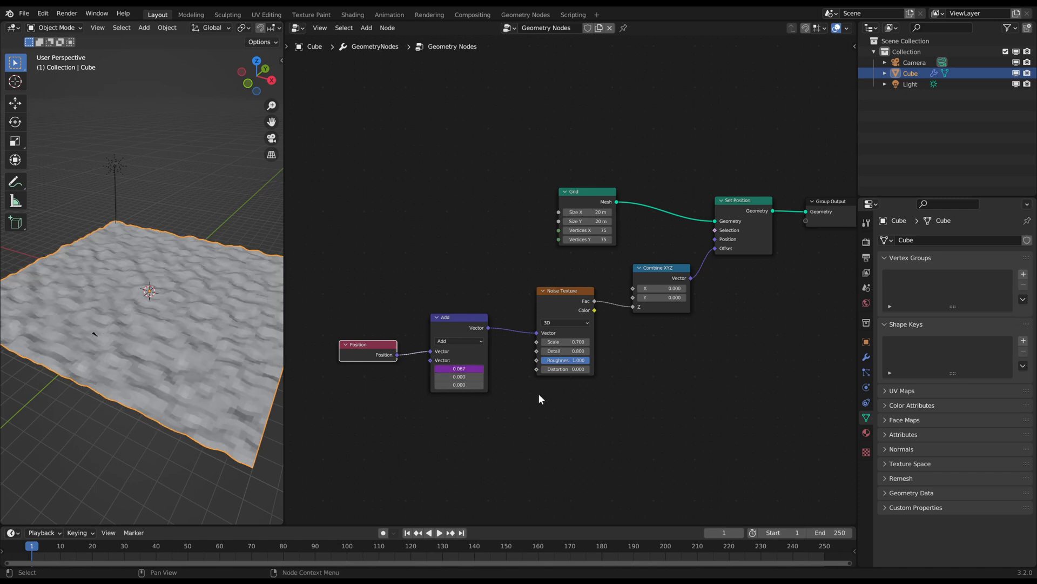
click(439, 532)
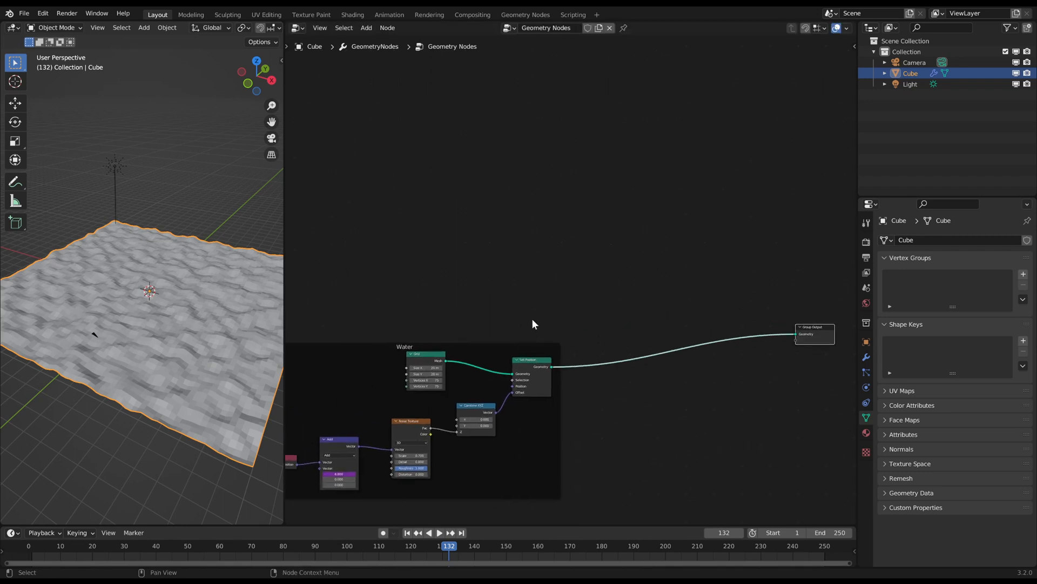
Step: Add the cylinder and torus, and merge them with a Join Geometry node
click(914, 84)
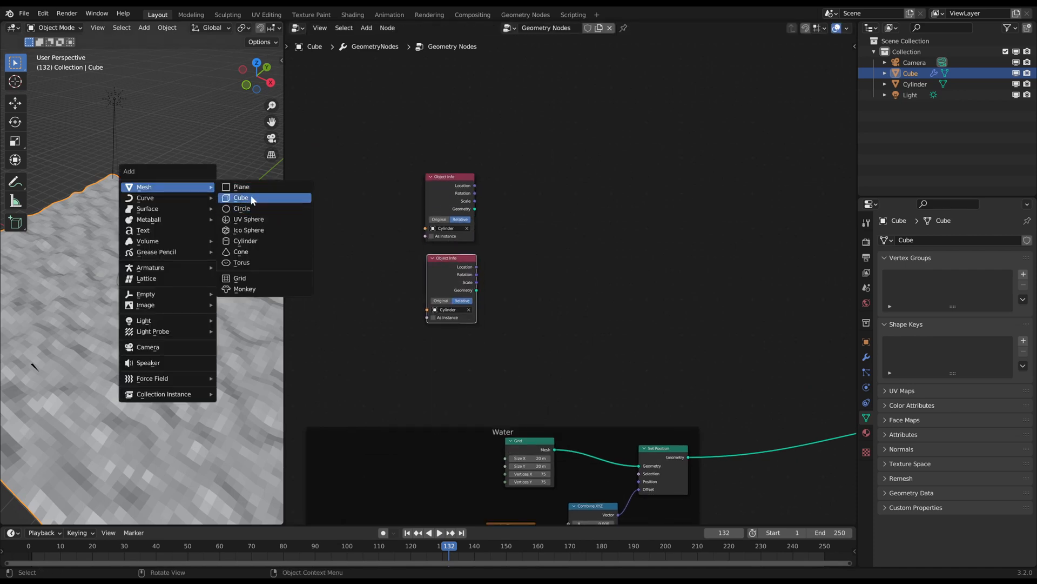
click(242, 263)
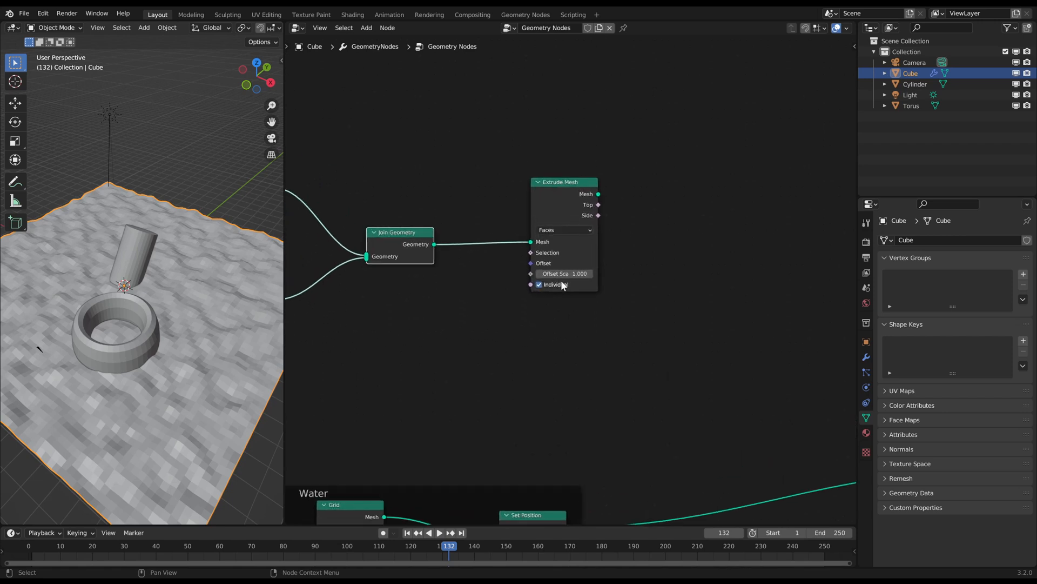
scroll(down, 3)
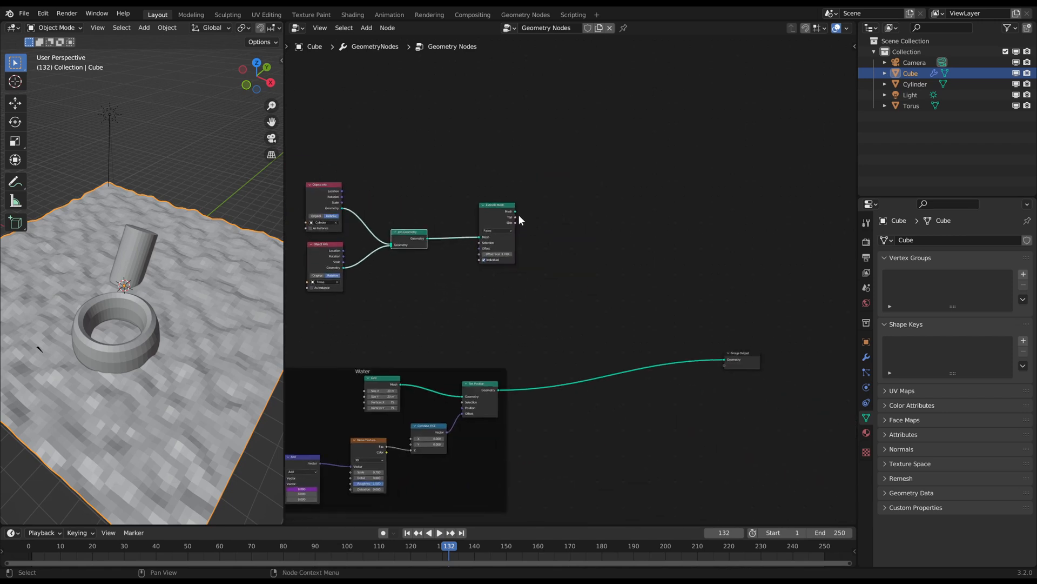
text(join g)
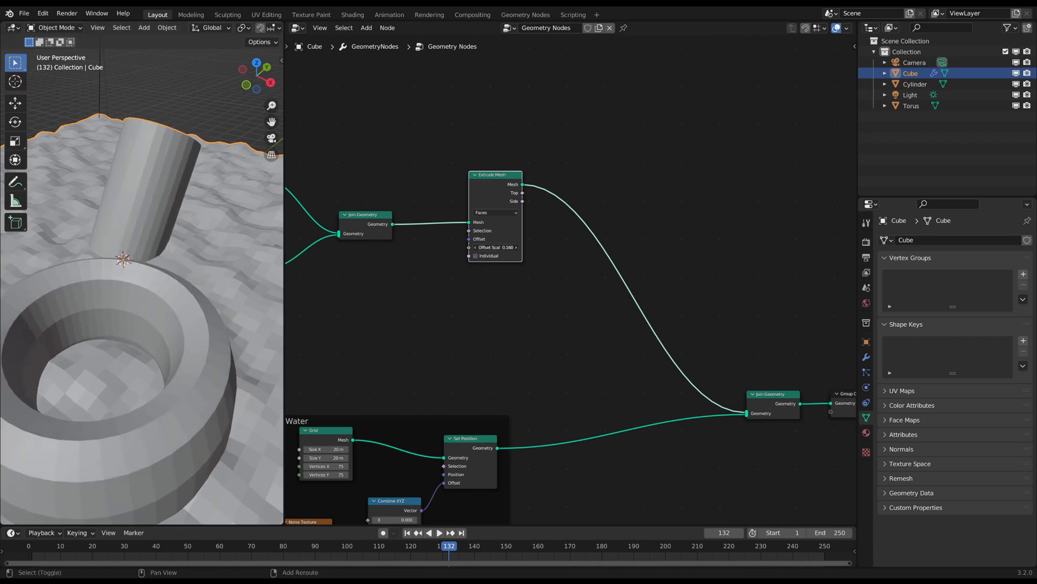
key(g)
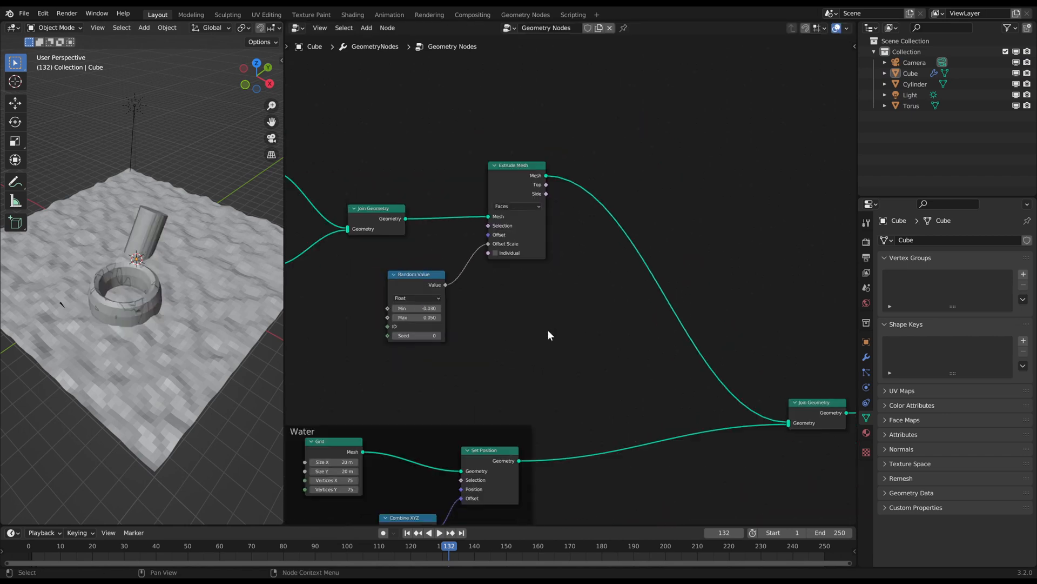
Step: Play the animation and jump to an earlier frame to preview the foam ring
scroll(down, 3)
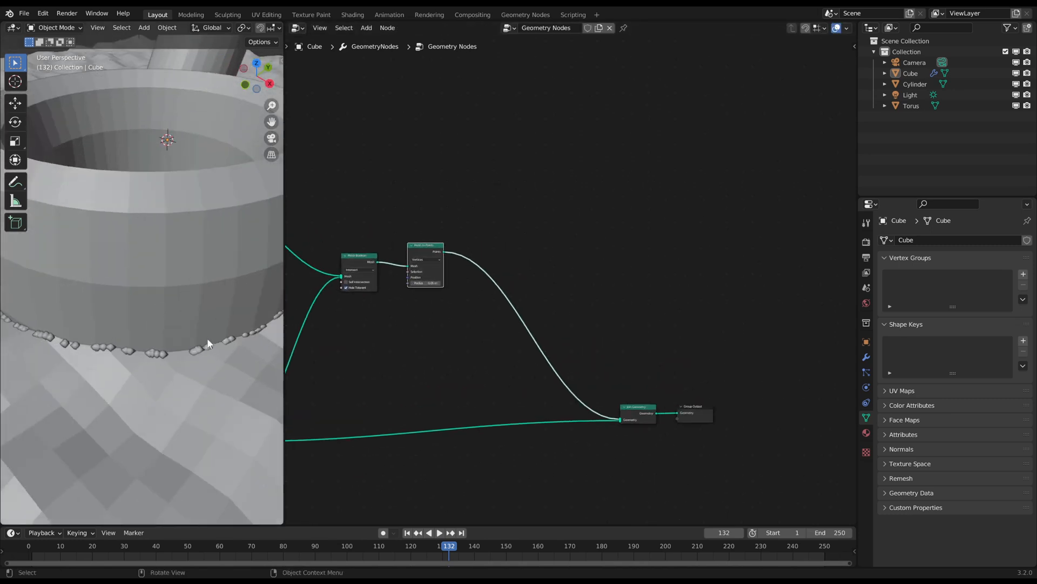
click(169, 545)
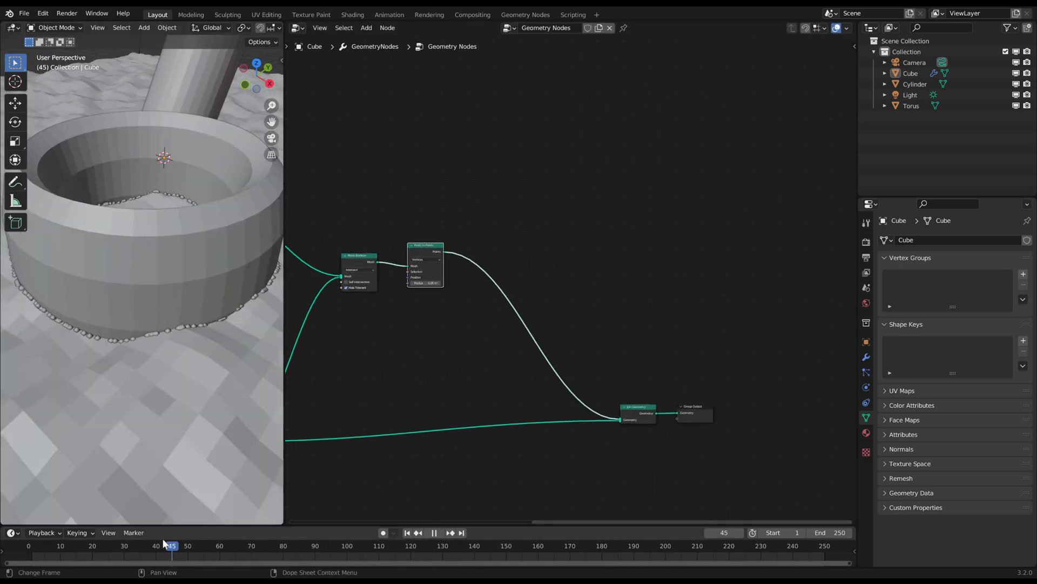
click(422, 545)
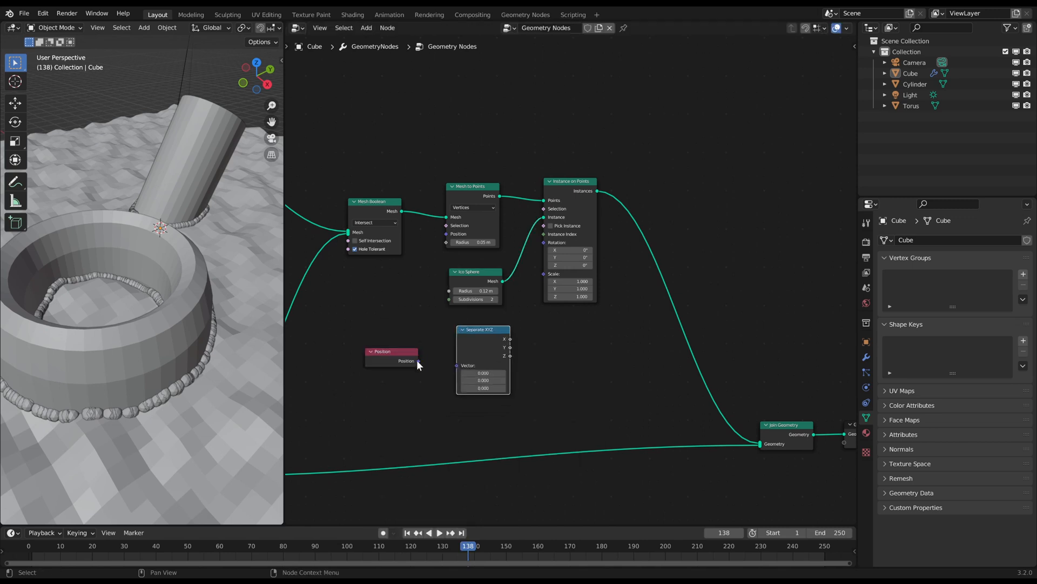
Step: Link Position into Separate XYZ and preview the foam bubbles at several frames
click(430, 545)
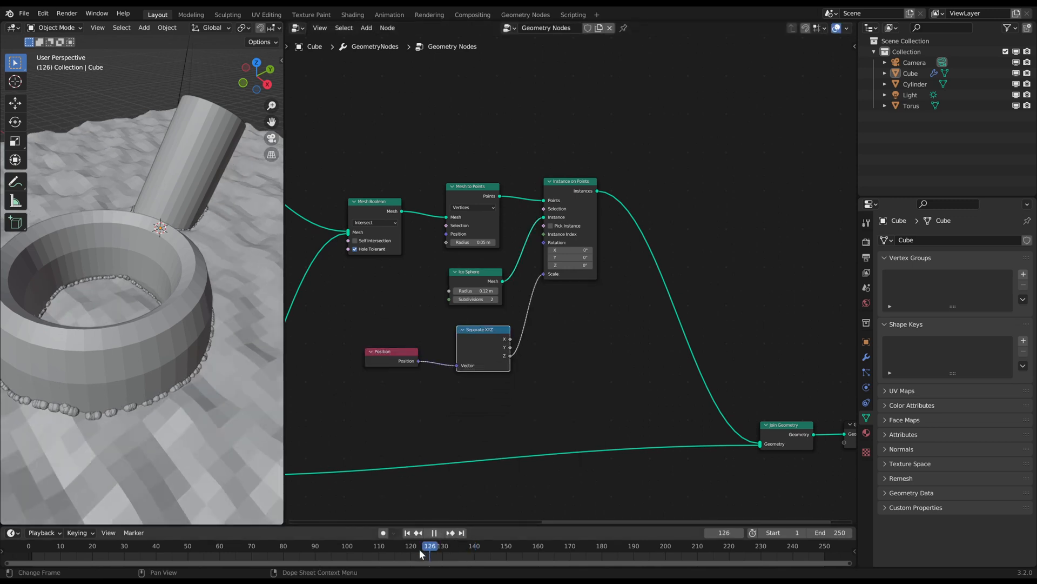
click(348, 545)
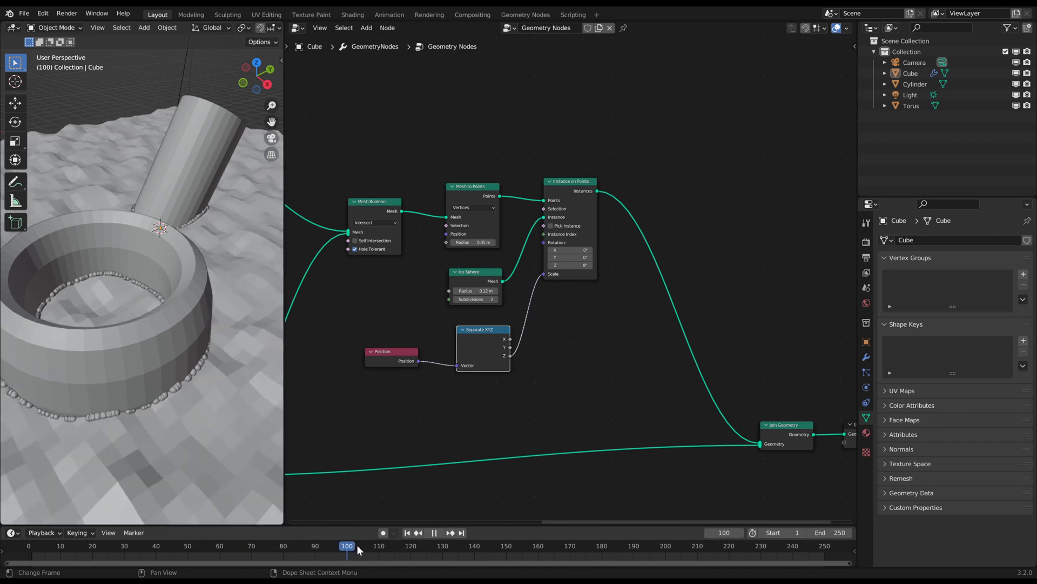
click(473, 545)
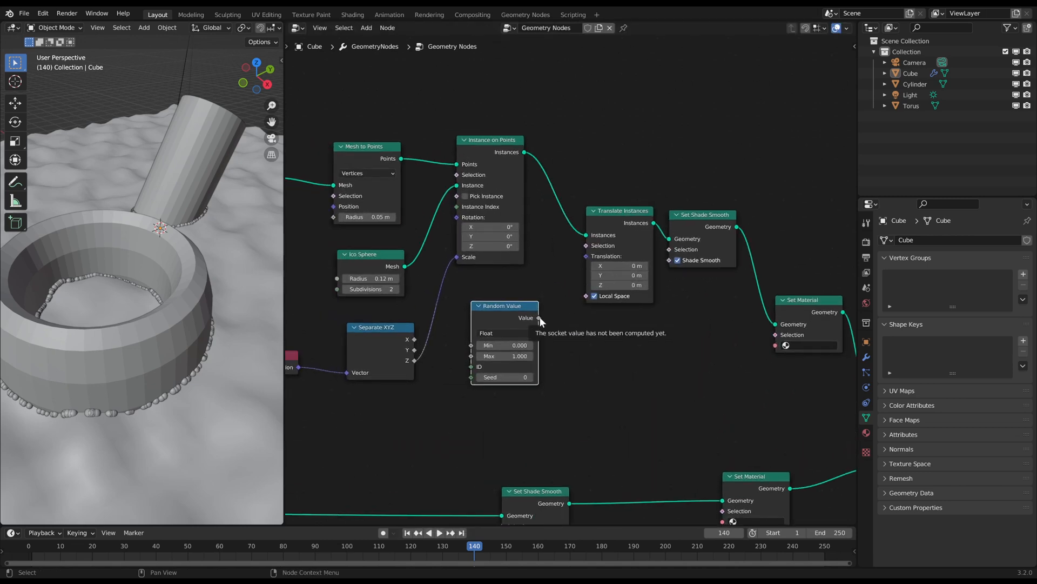
click(504, 333)
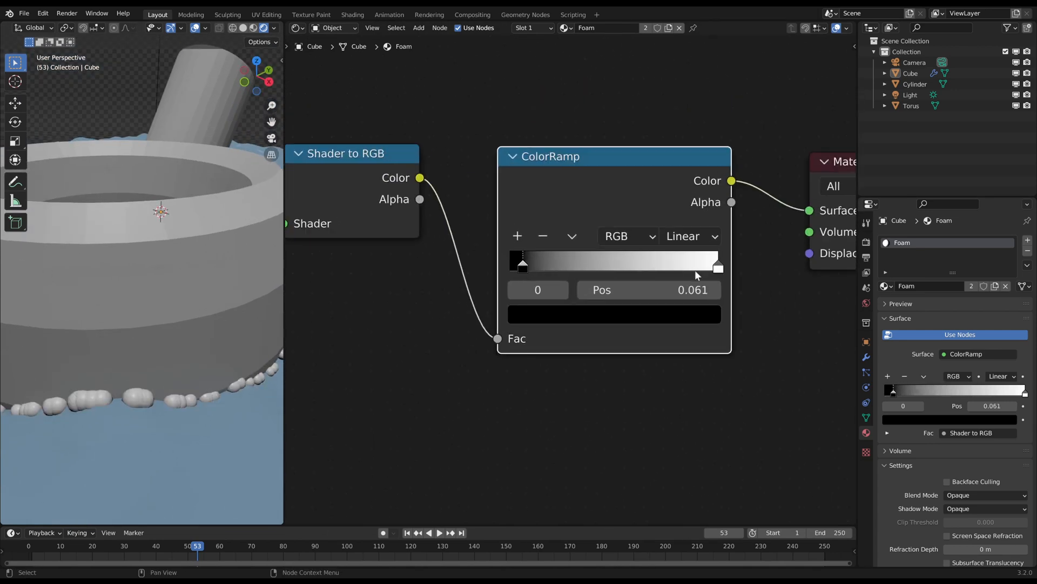
Step: Adjust the foam color ramp's white stop, then select the Cylinder
click(614, 313)
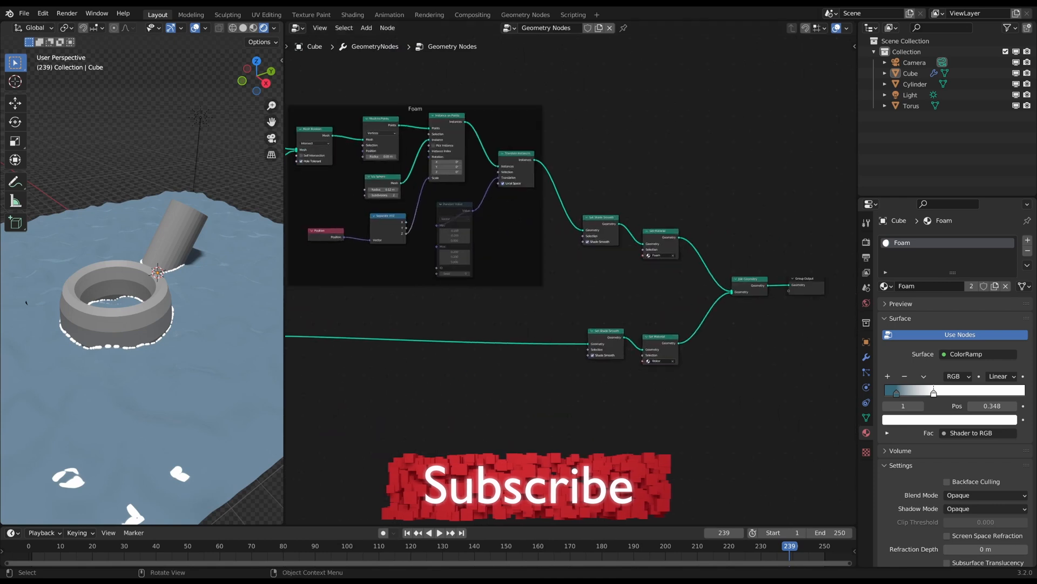
click(915, 84)
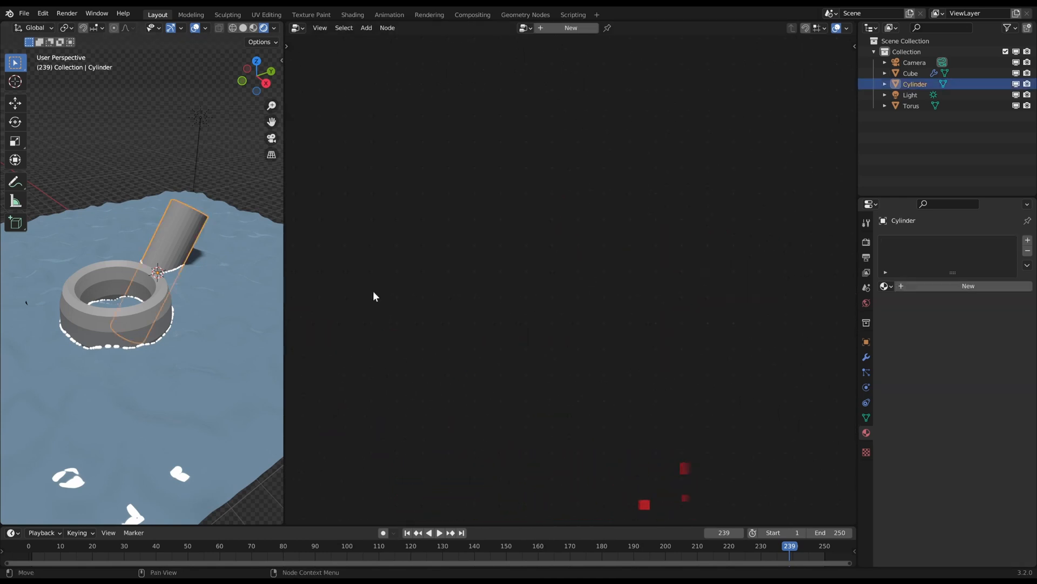